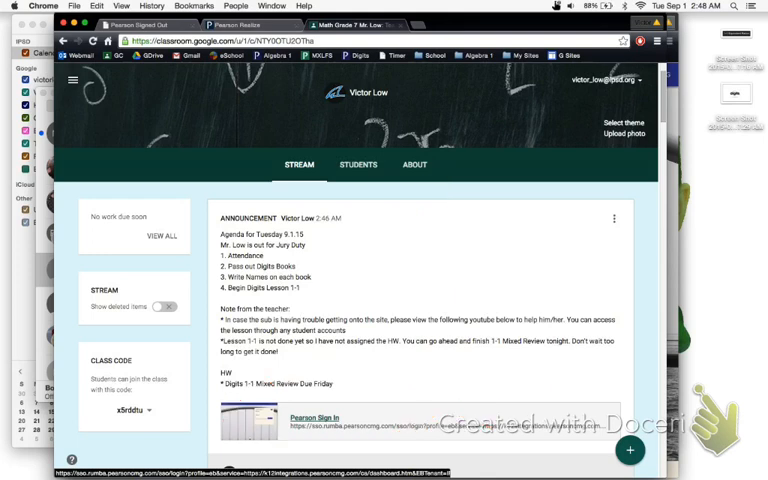
Step: Sign in to Pearson as victor_ through the Classroom announcement's Pearson Sign In link
{"action": "left_click", "coordinate": [315, 418]}
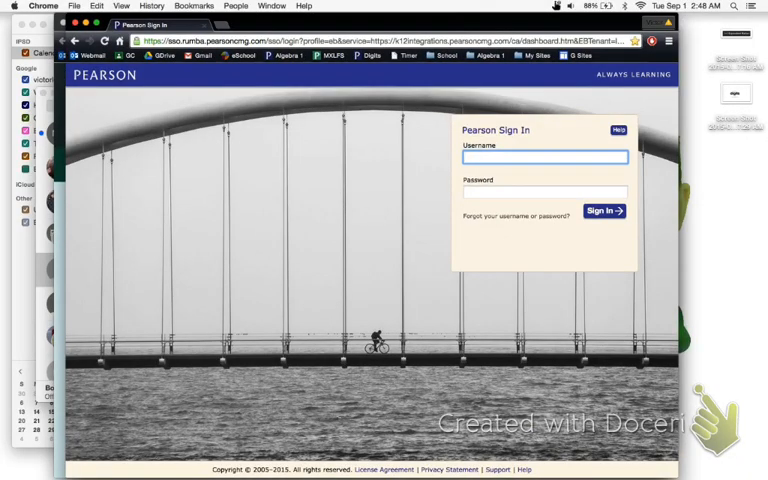
{"action": "type", "text": "victor_"}
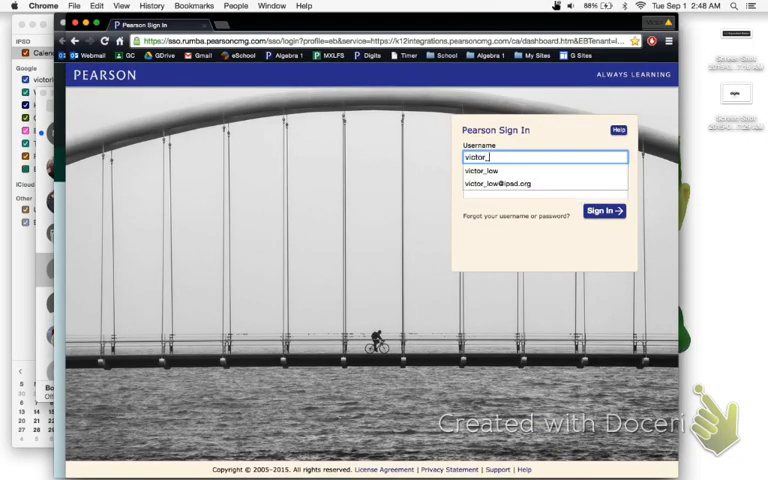
{"action": "left_click", "coordinate": [491, 170]}
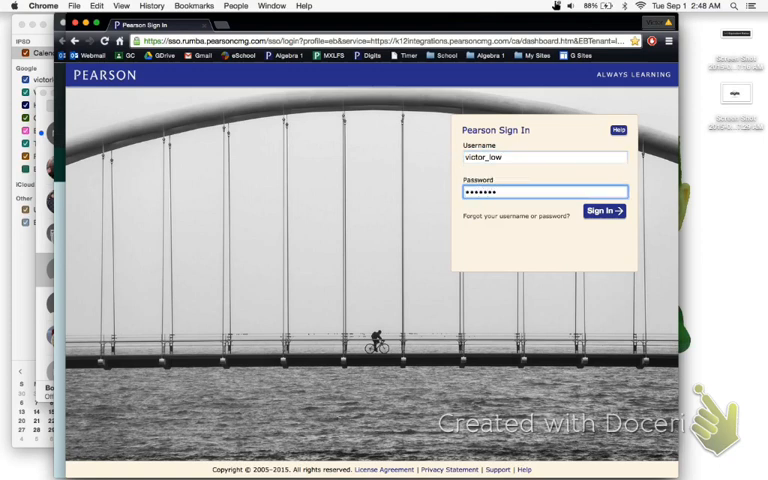
{"action": "key", "text": "backspace"}
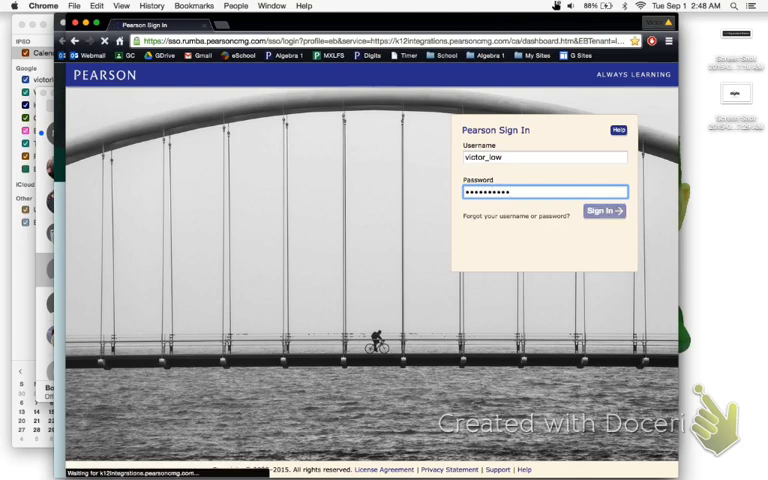
{"action": "left_click", "coordinate": [604, 211]}
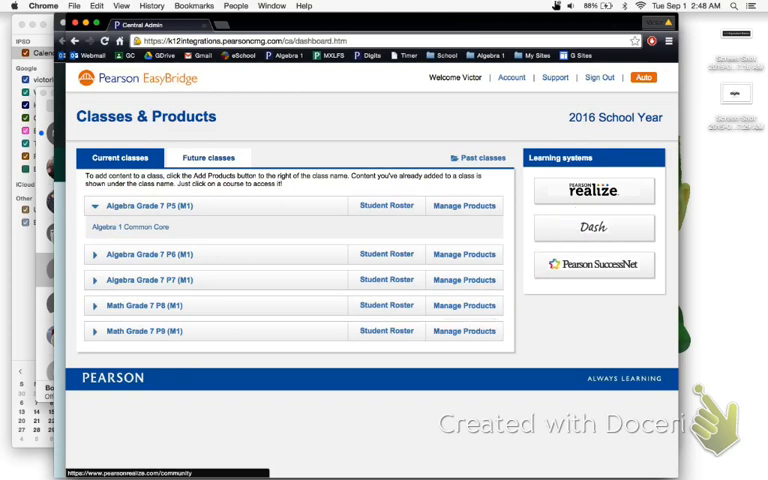
Step: Launch Realize from Learning systems and browse its Programs catalogue
{"action": "left_click", "coordinate": [594, 190]}
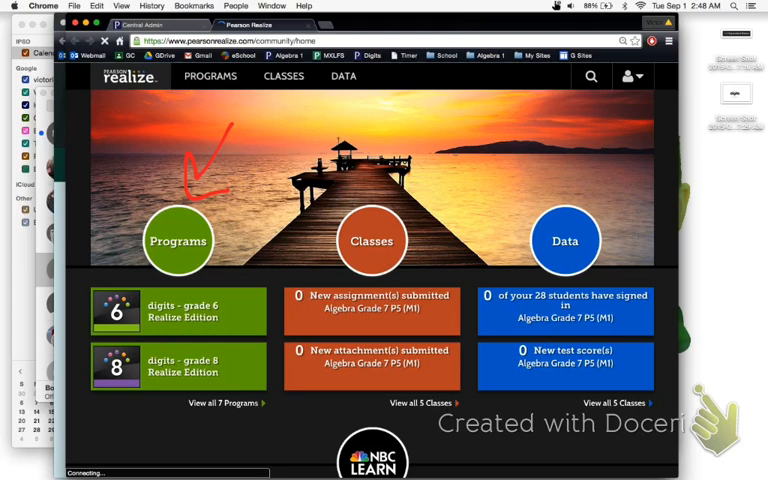
{"action": "left_click", "coordinate": [178, 241]}
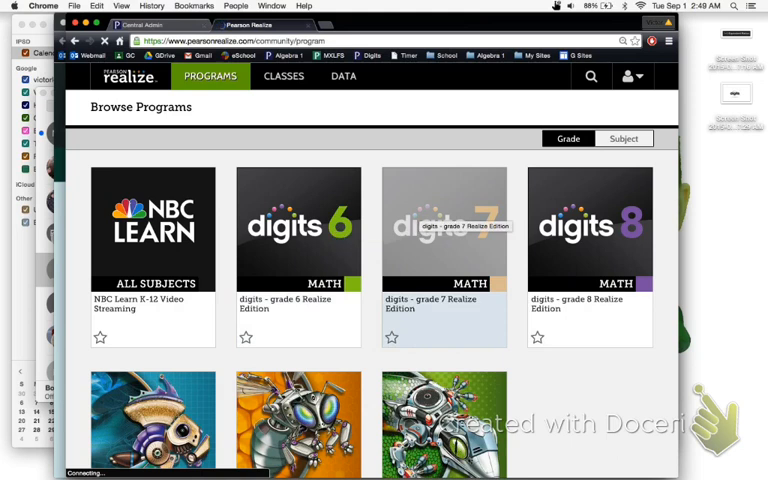
Step: Open digits grade 7 and drill into Unit A, Topic 1, Lesson 1-1: Equivalent Ratios
{"action": "left_click", "coordinate": [443, 225]}
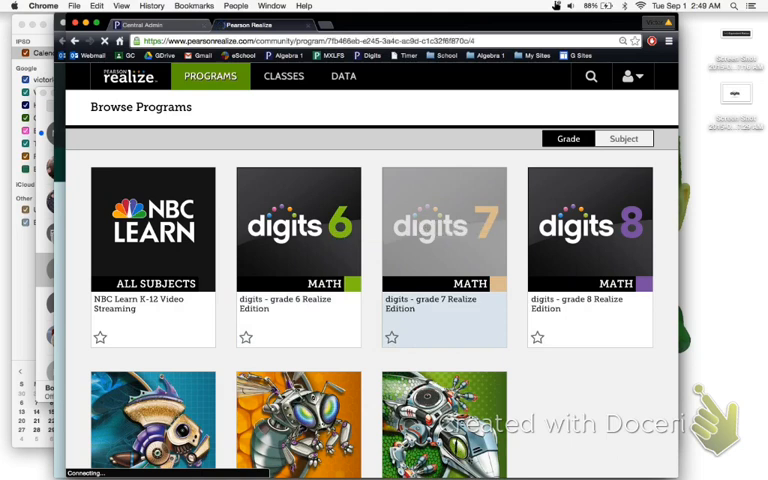
{"action": "left_click", "coordinate": [444, 230]}
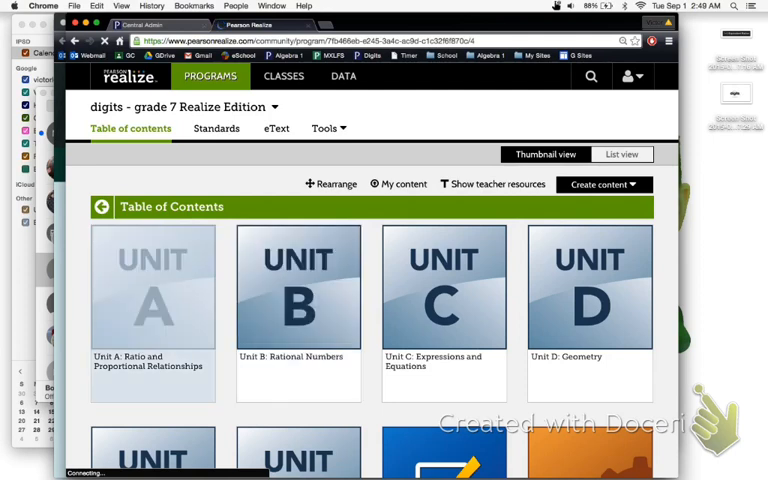
{"action": "mouse_move", "coordinate": [152, 285]}
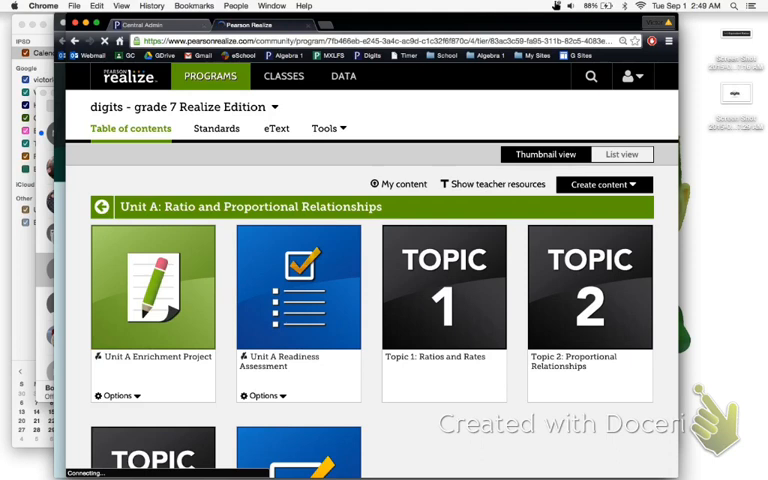
{"action": "scroll", "scroll_direction": "down", "scroll_amount": 3}
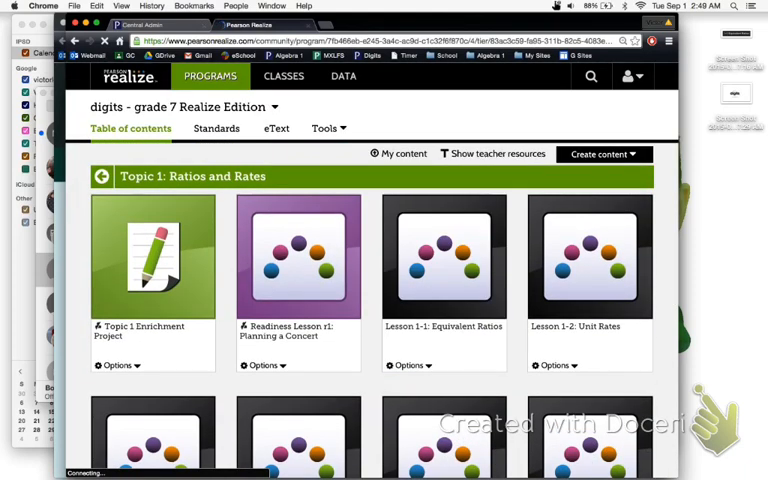
{"action": "scroll", "scroll_direction": "up", "scroll_amount": 3}
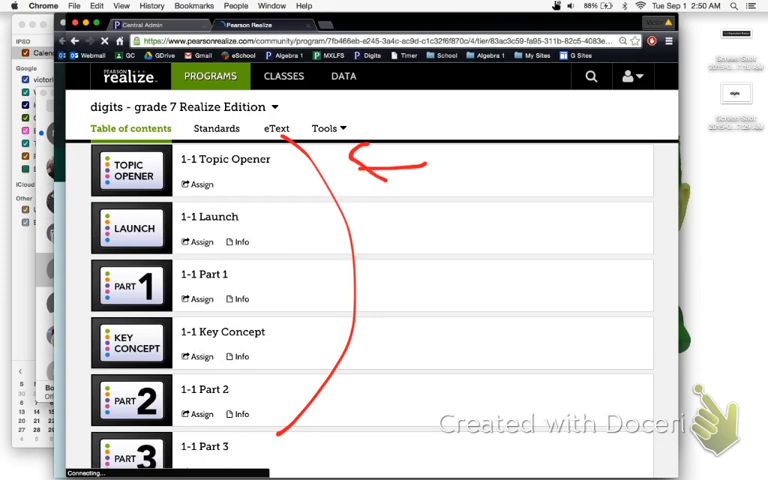
Step: Open the 1-1 Topic Opener and advance to the Ratios and Rates Essential Question
{"action": "left_click_drag", "start_coordinate": [460, 284], "coordinate": [345, 284]}
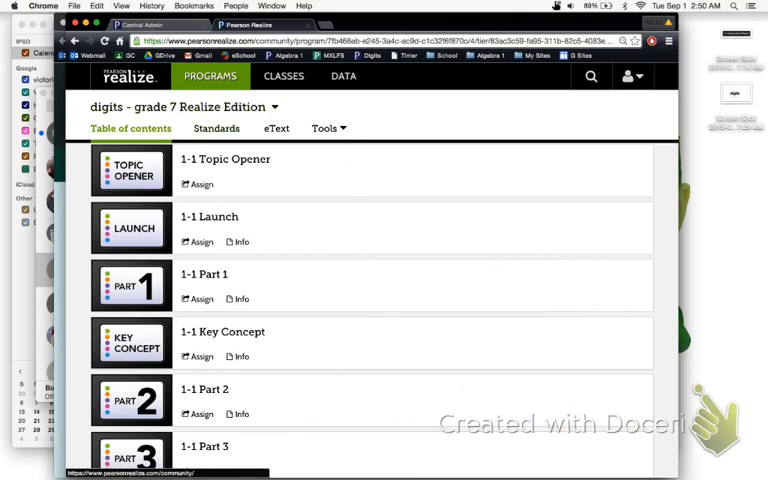
{"action": "left_click", "coordinate": [225, 159]}
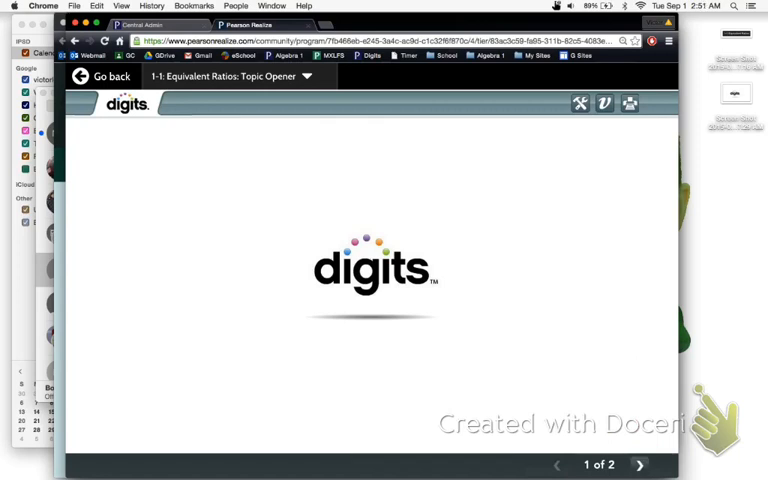
{"action": "left_click", "coordinate": [639, 465]}
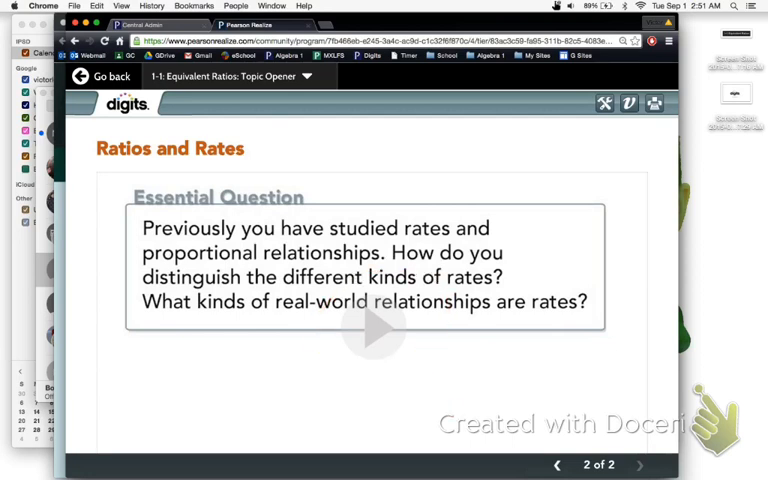
Step: Play the Topic Opener video, then switch to Lesson 1-1 Part 1's ratio Intro
{"action": "left_click", "coordinate": [375, 327]}
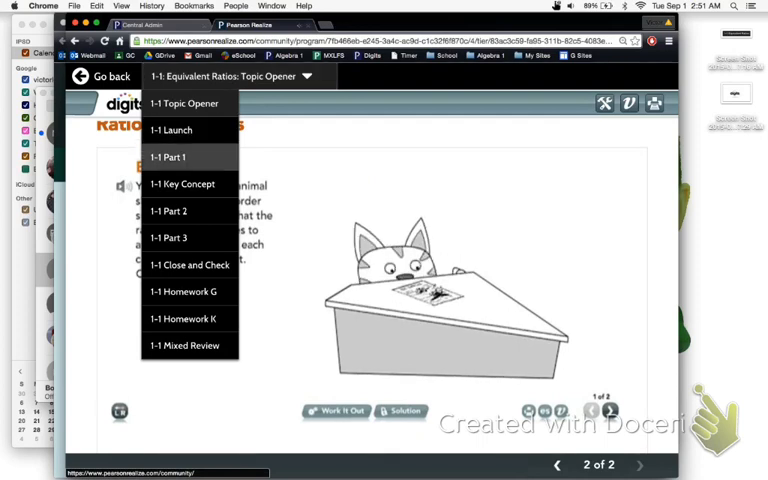
{"action": "left_click", "coordinate": [167, 157]}
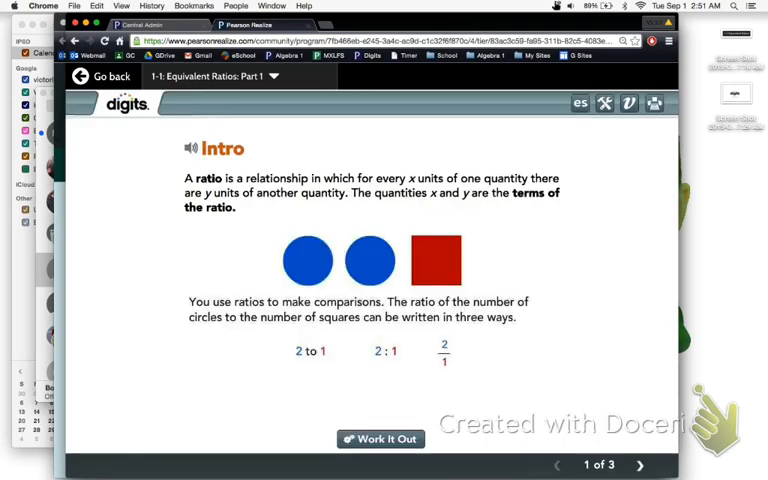
Step: Step through Part 1's billiard-ball Example and its Got It problem
{"action": "left_click", "coordinate": [639, 464]}
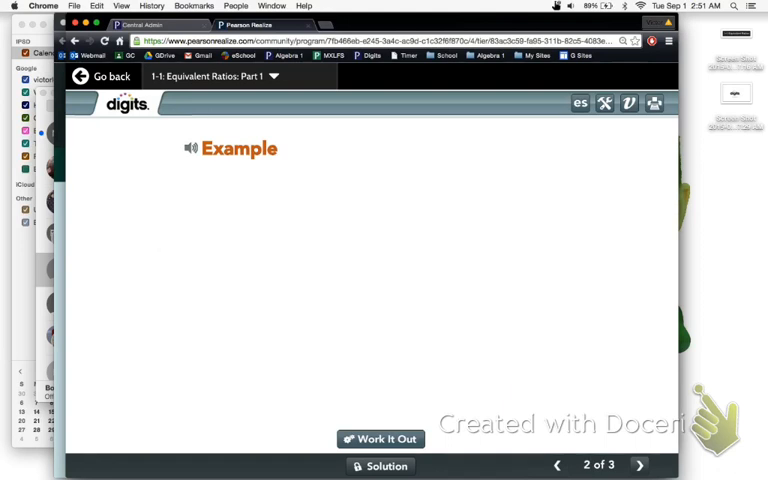
{"action": "left_click", "coordinate": [639, 465]}
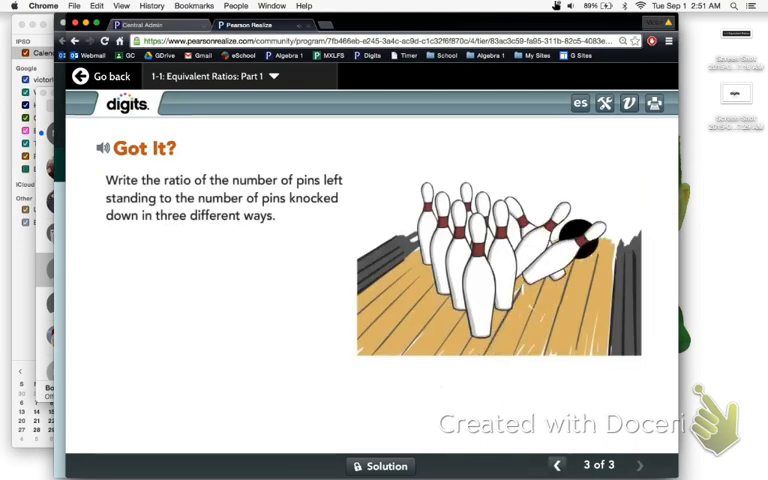
{"action": "left_click", "coordinate": [559, 464]}
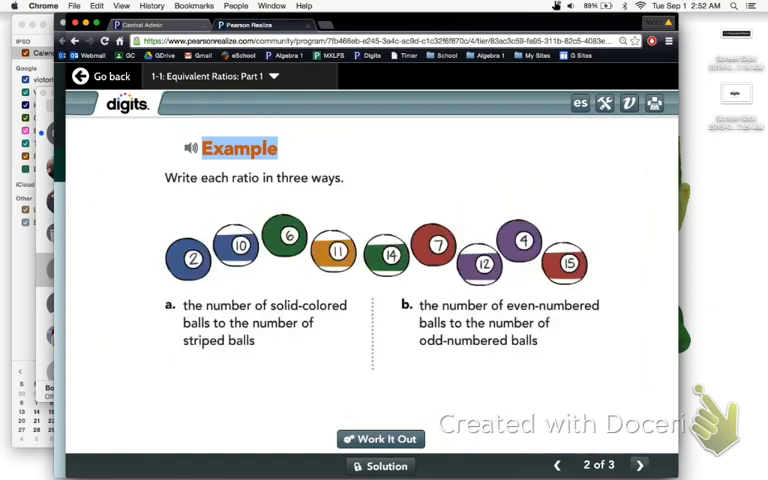
{"action": "left_click", "coordinate": [639, 464]}
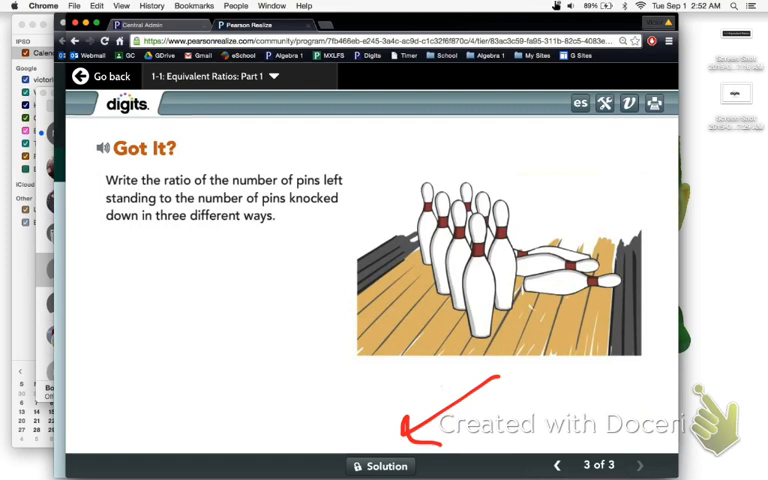
Step: View and close the bowling pins solution, then jump to 1-1 Close and Check
{"action": "left_click", "coordinate": [380, 466]}
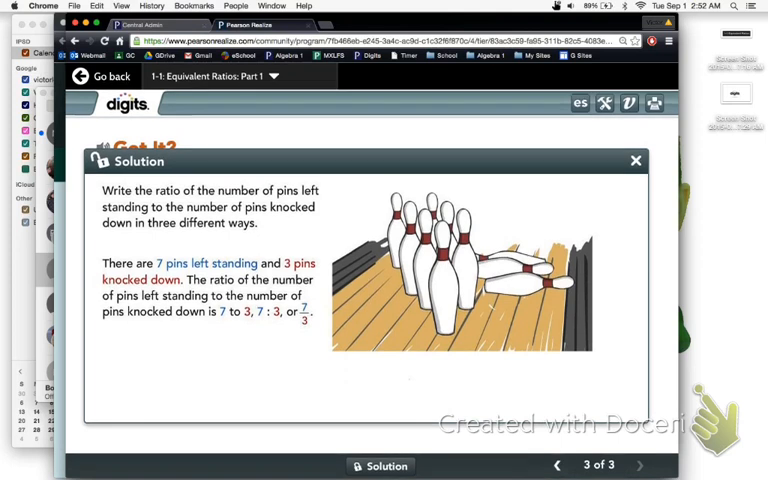
{"action": "left_click", "coordinate": [635, 160]}
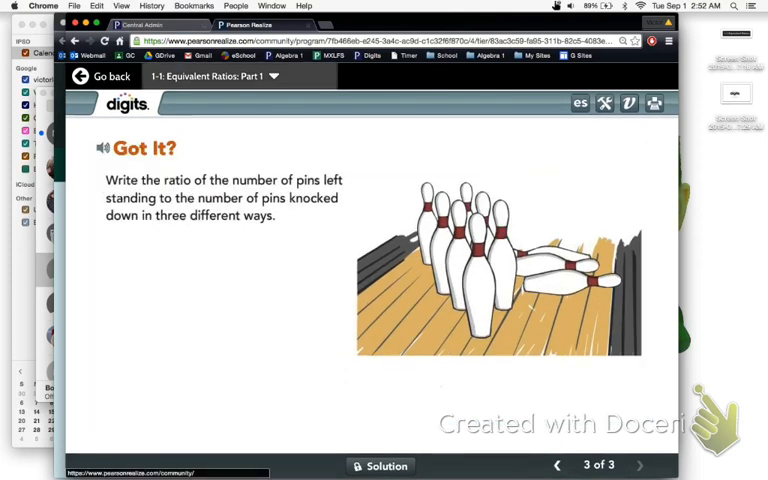
{"action": "left_click", "coordinate": [273, 76]}
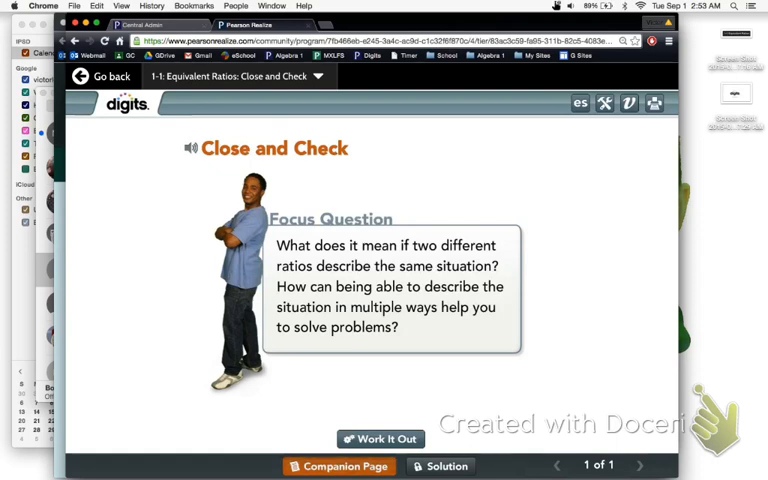
Step: Open the Close and Check companion PDF and scroll to its HOW and UNDERSTAND problems
{"action": "left_click", "coordinate": [339, 465]}
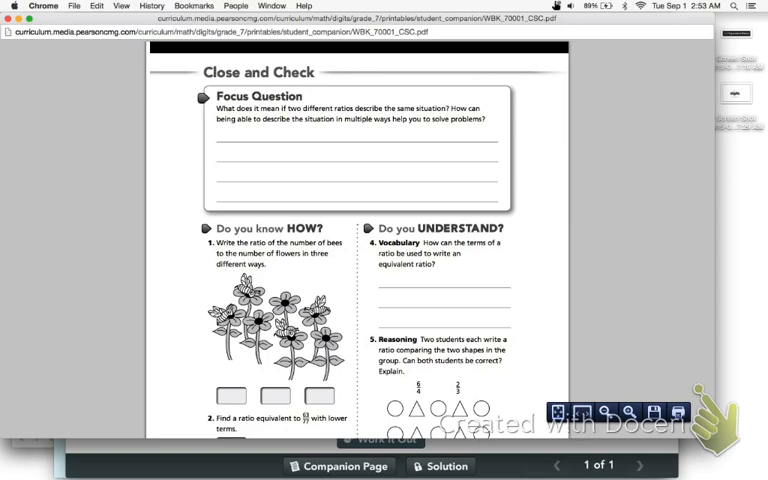
{"action": "scroll", "scroll_direction": "down", "scroll_amount": 3}
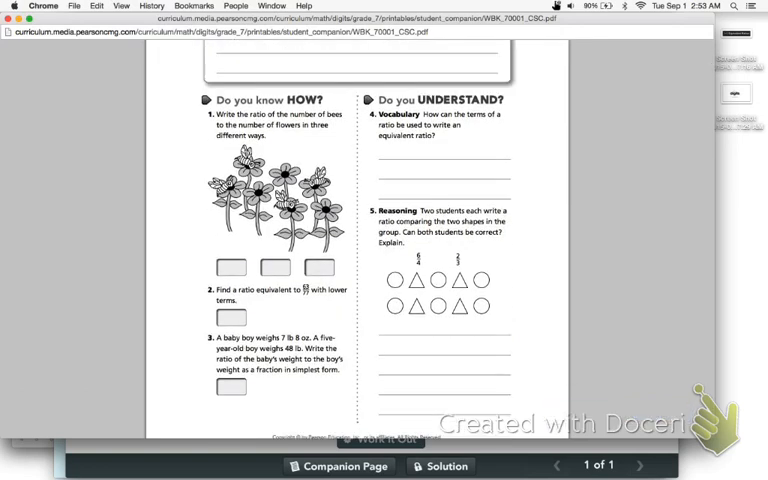
{"action": "scroll", "scroll_direction": "down", "scroll_amount": 3}
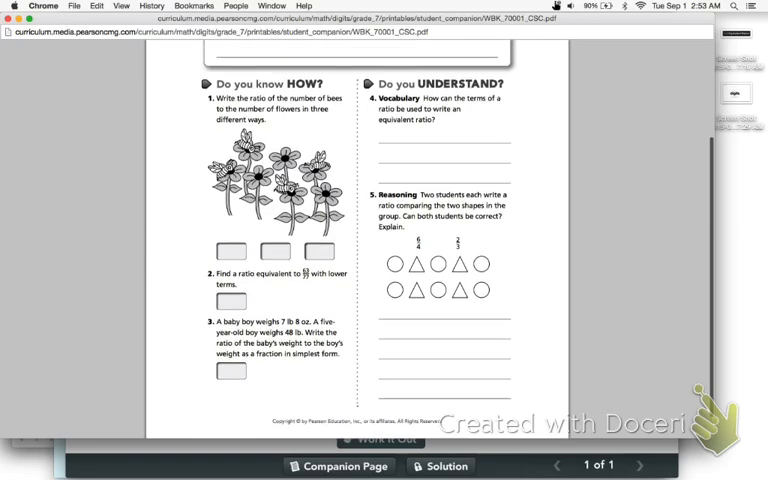